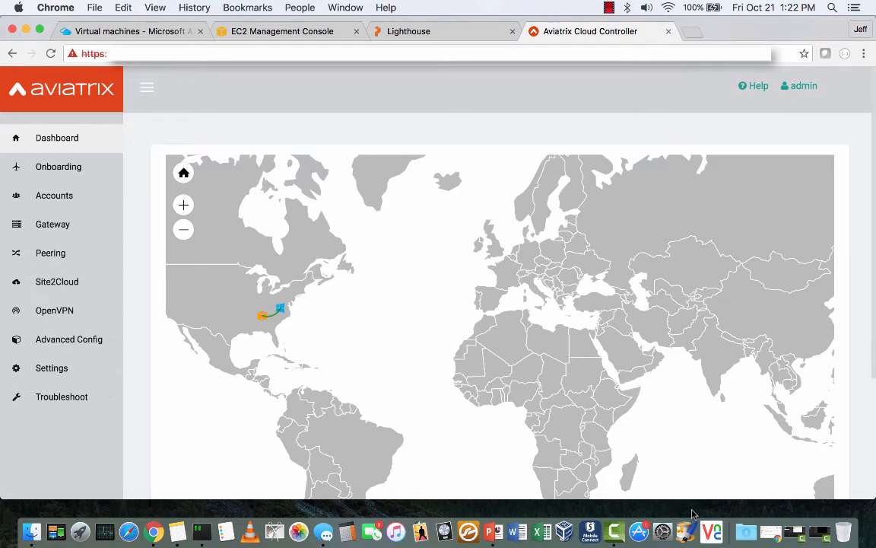
mouse_move(187, 194)
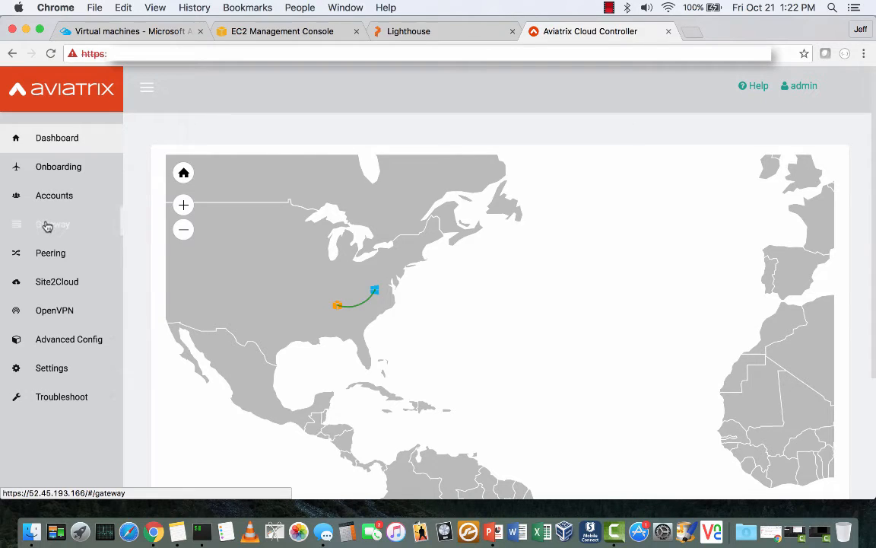
Step: Show the Aviatrix gateway list with AZ-East and AWS2Azure gateways running
click(52, 223)
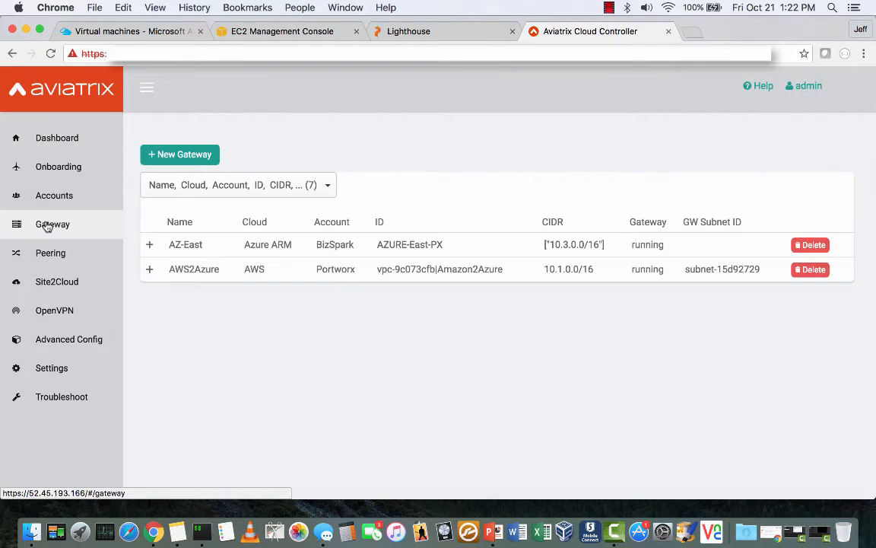
mouse_move(521, 246)
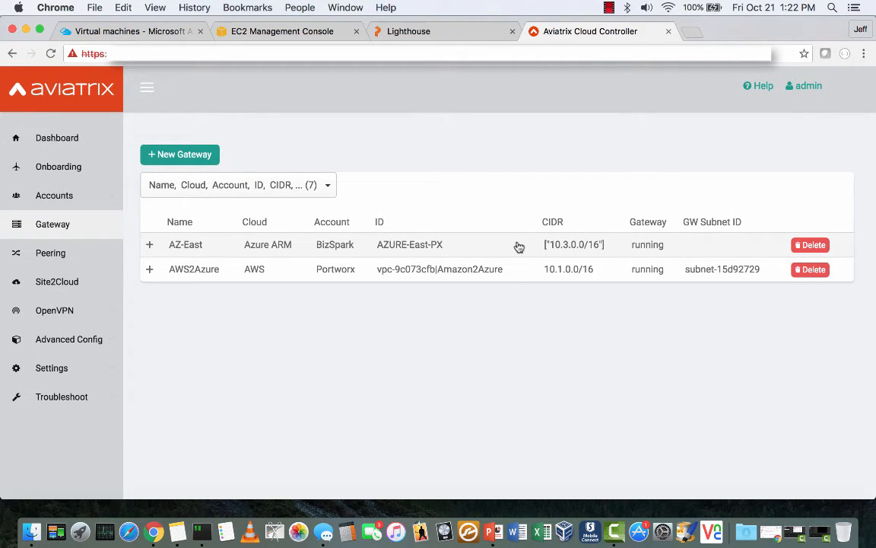
click(129, 30)
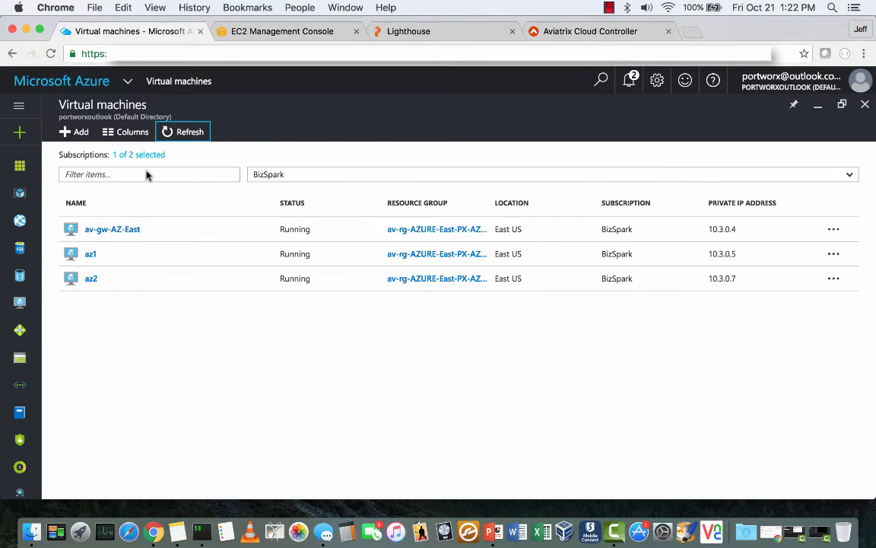
mouse_move(692, 286)
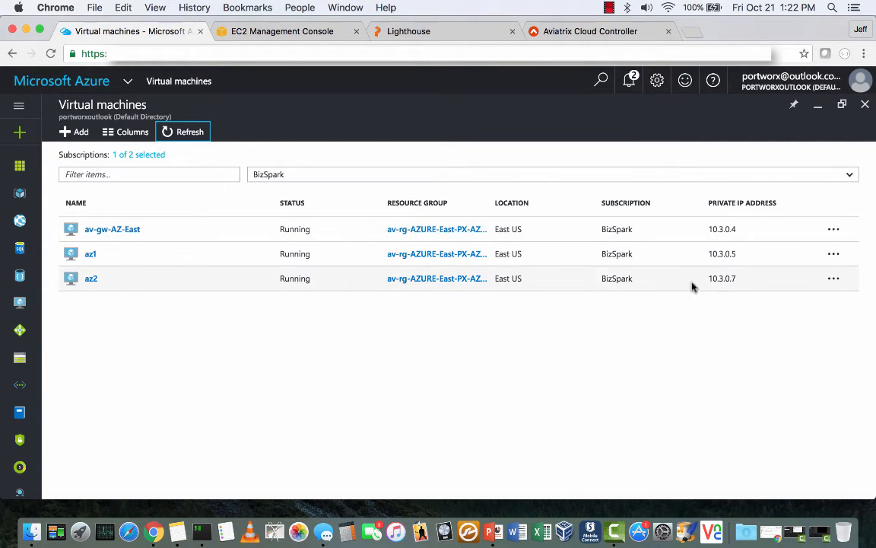
mouse_move(736, 299)
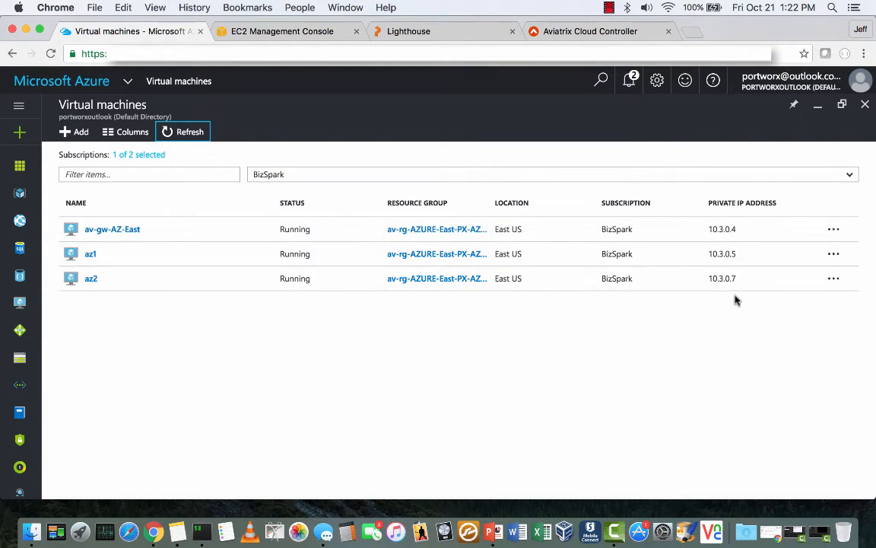
click(590, 30)
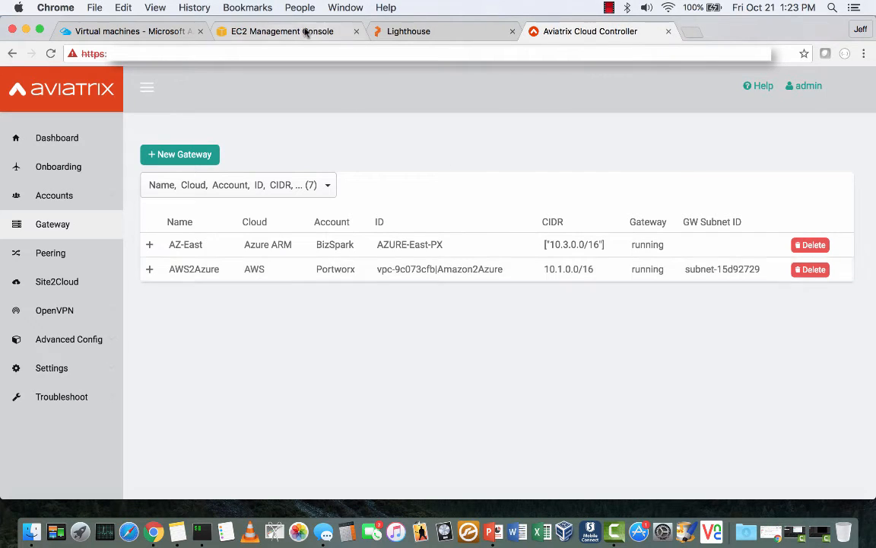
Step: Show the EC2 instance list with aws2az1, aws2az2 and aws2az3 running
click(281, 30)
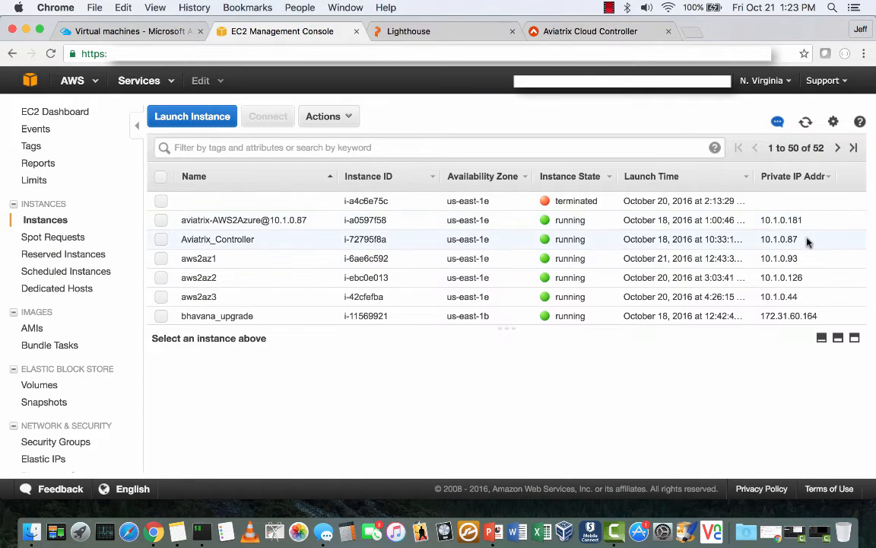
mouse_move(812, 286)
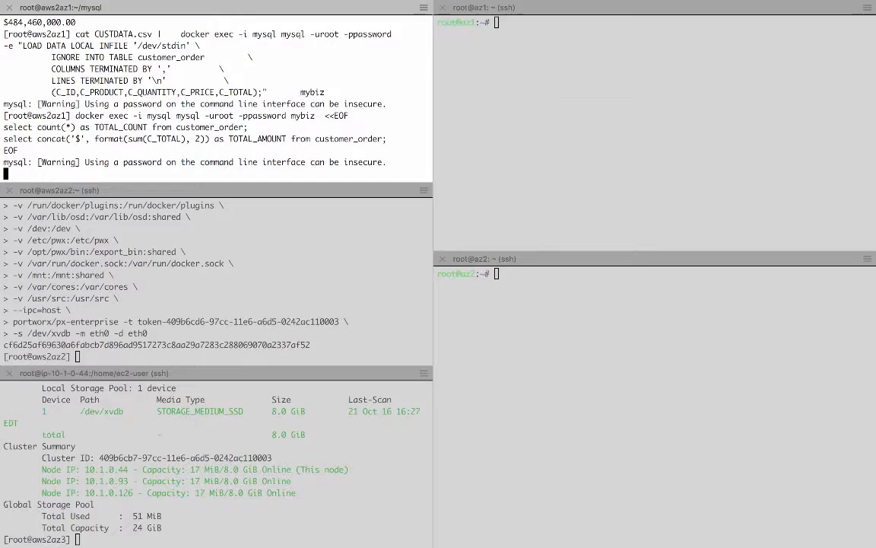
Step: Run the docker exec mysql queries for order count and total on aws2az1
key(Return)
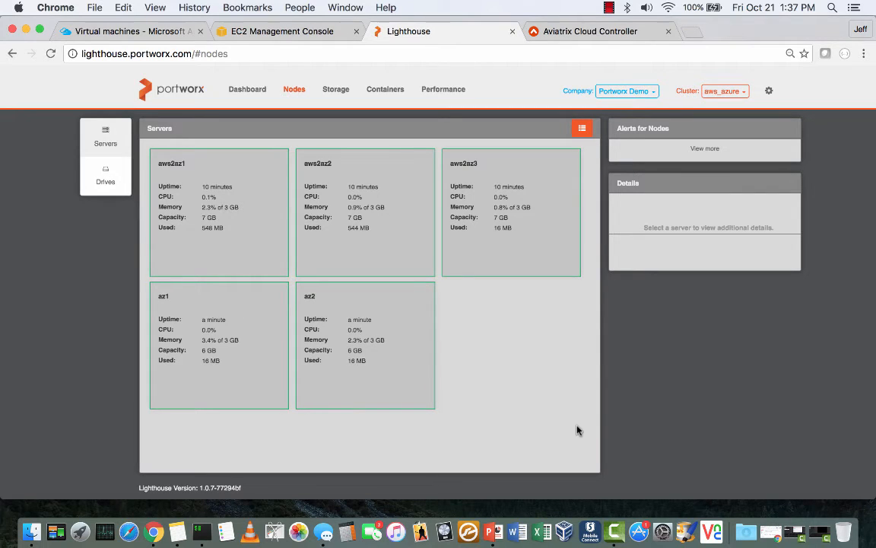
mouse_move(420, 234)
text(lighth)
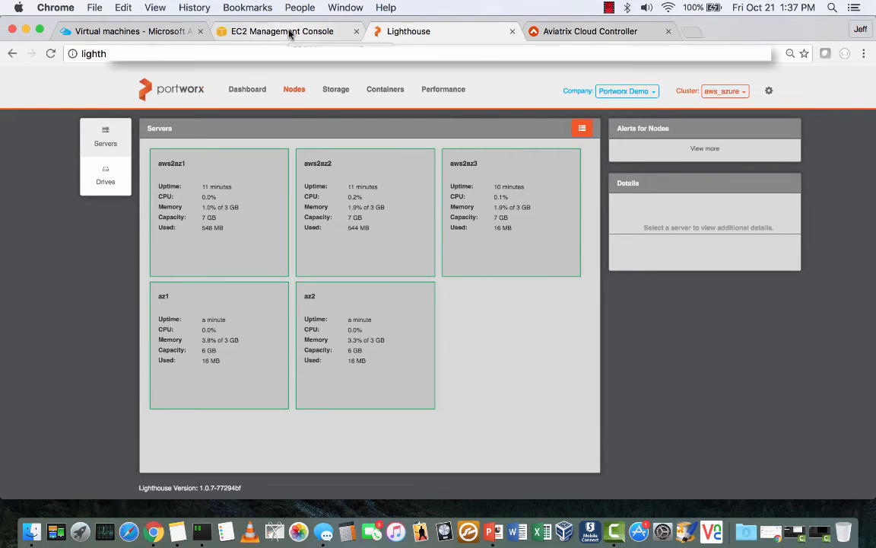
Step: Terminate the aws2az1 EC2 instance and return to its terminal session
click(282, 30)
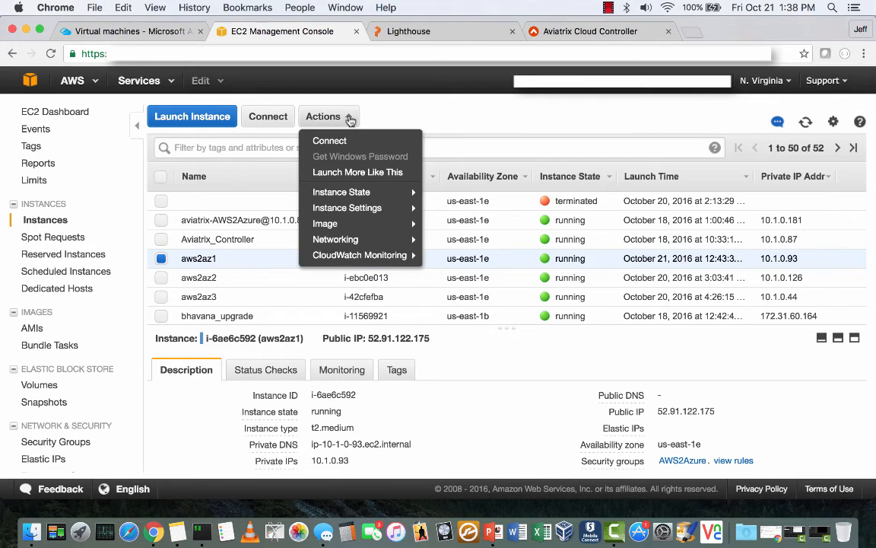
click(360, 155)
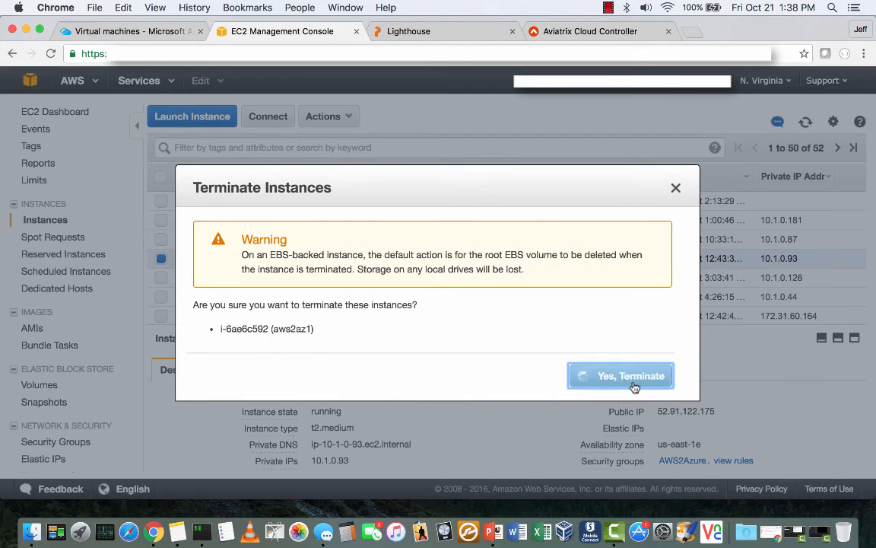
click(621, 375)
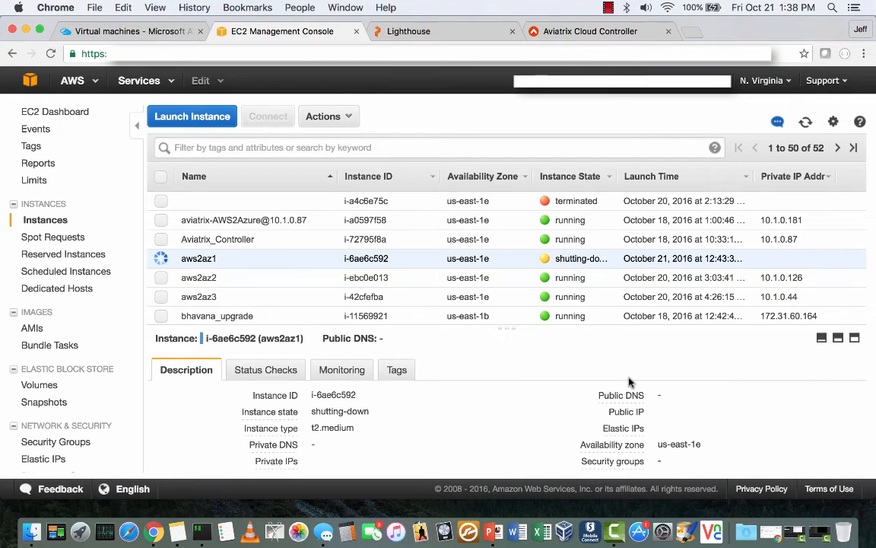
click(408, 30)
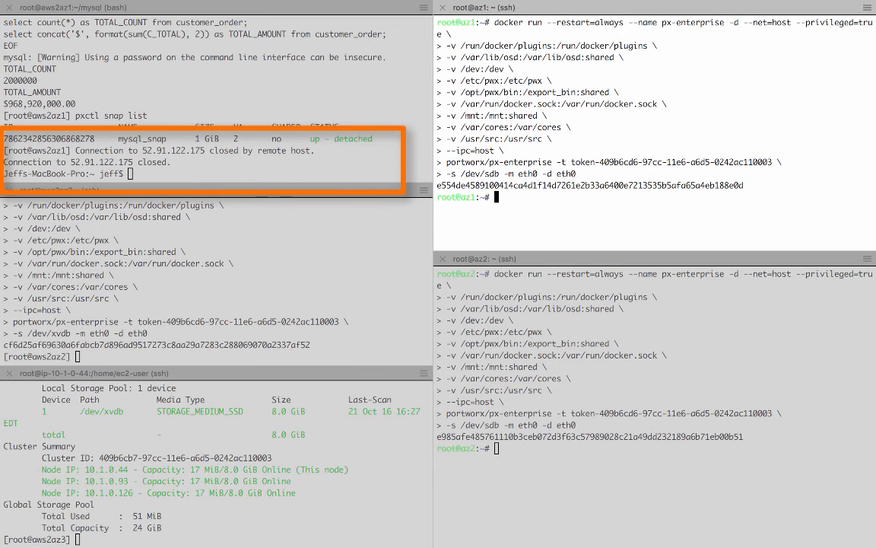
Step: From az1 run pxctl status and pxctl v l to show aws2az1 offline and mysqlvol
text(pxctl)
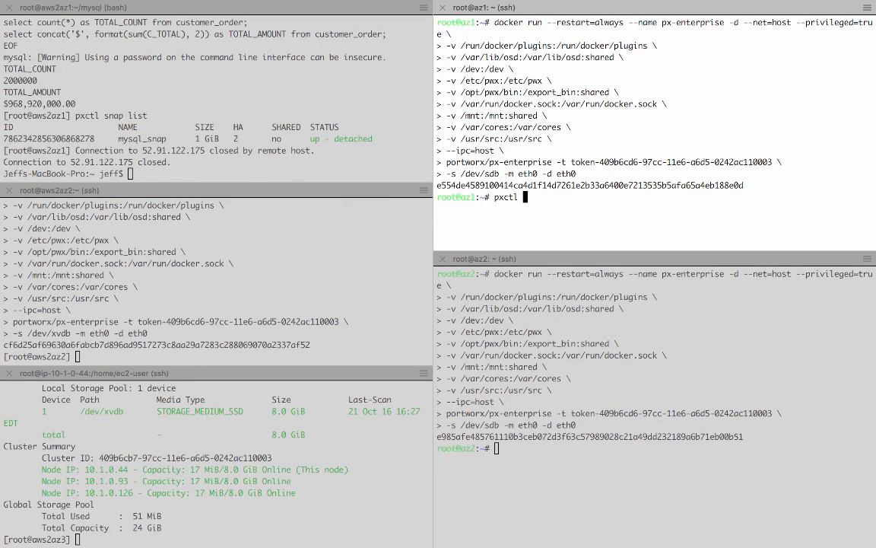
text(status)
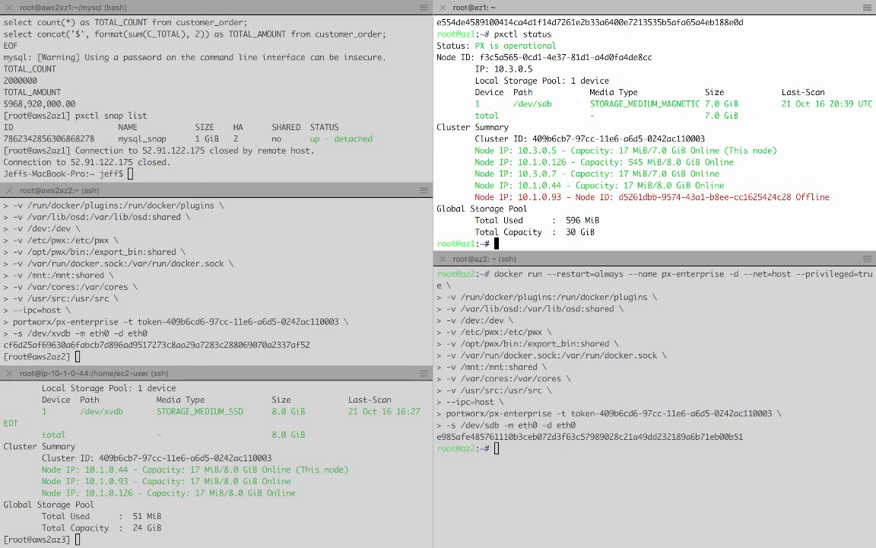
text(pxctl)
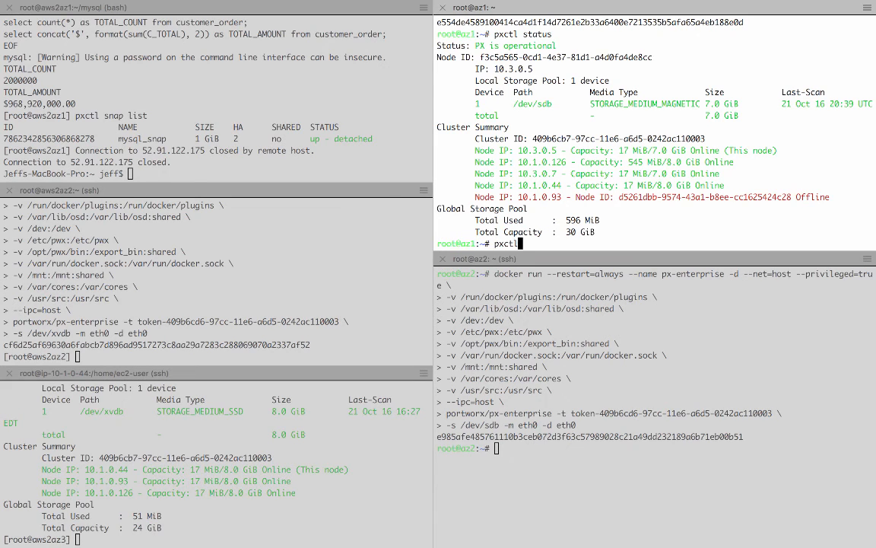
text(v l)
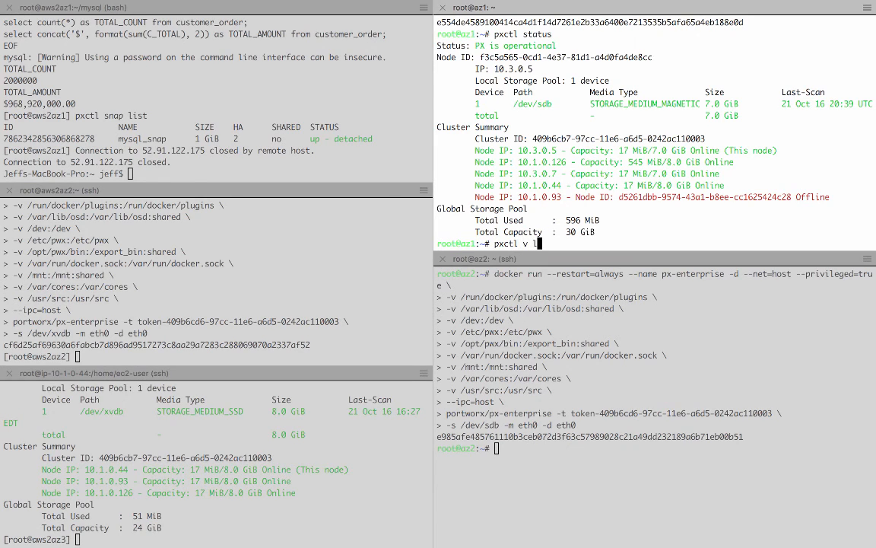
key(Return)
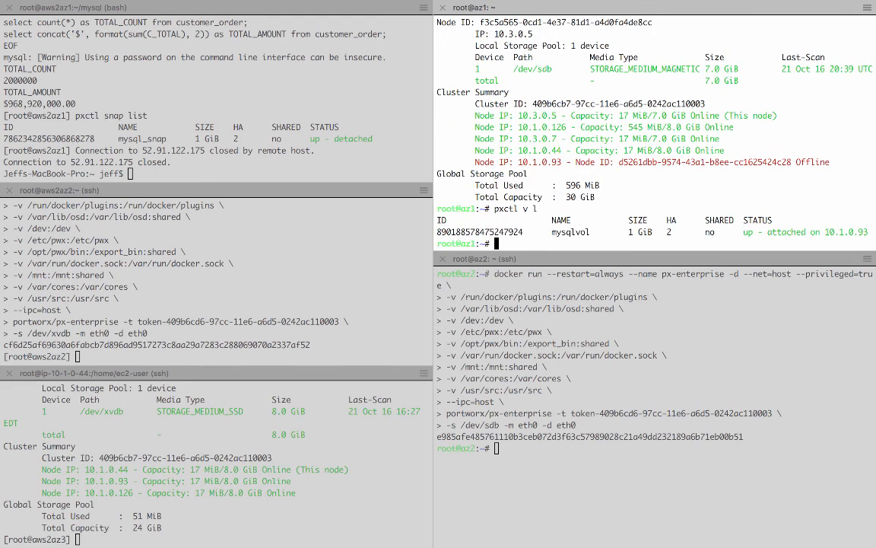